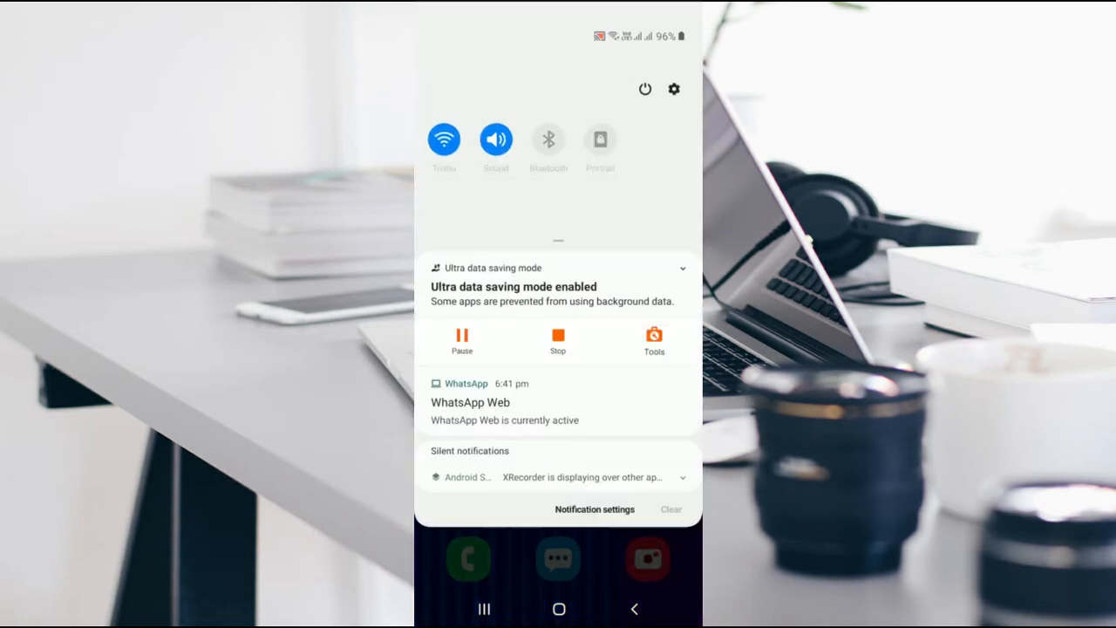
Swipe the notification shade away to reveal the home screen
{"action": "scroll", "scroll_direction": "down", "scroll_amount": 3}
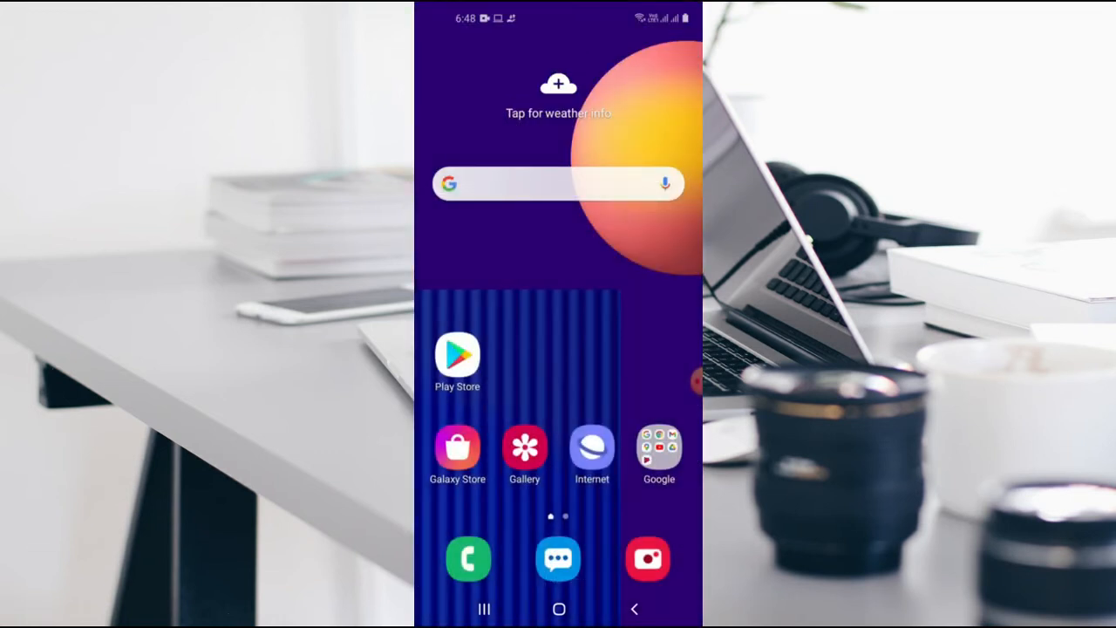
{"action": "left_click", "coordinate": [456, 356]}
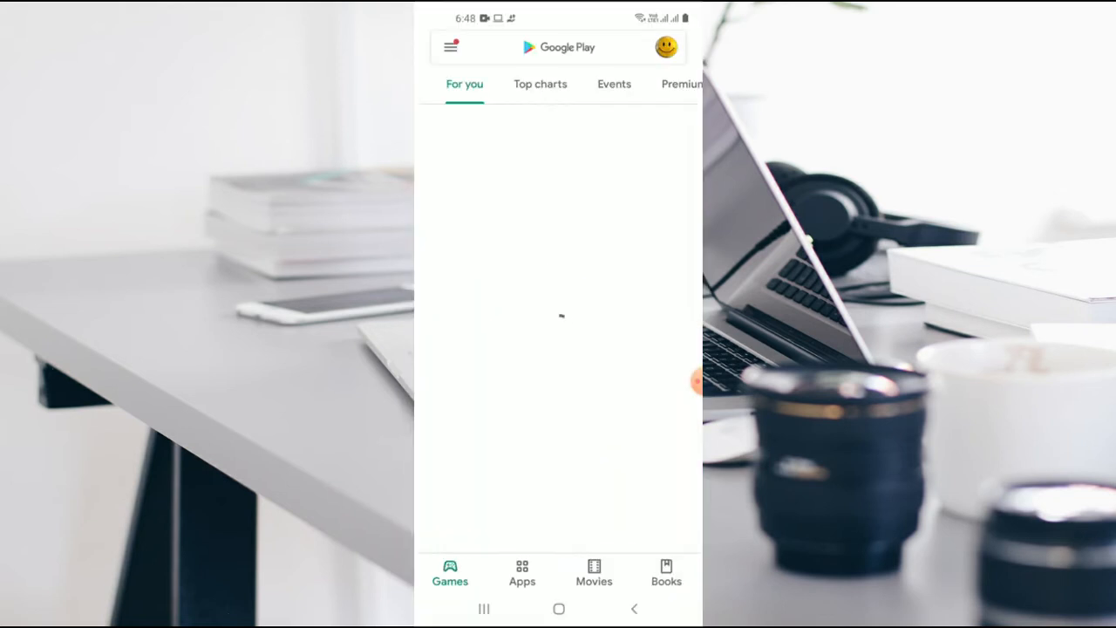
{"action": "left_click", "coordinate": [568, 47]}
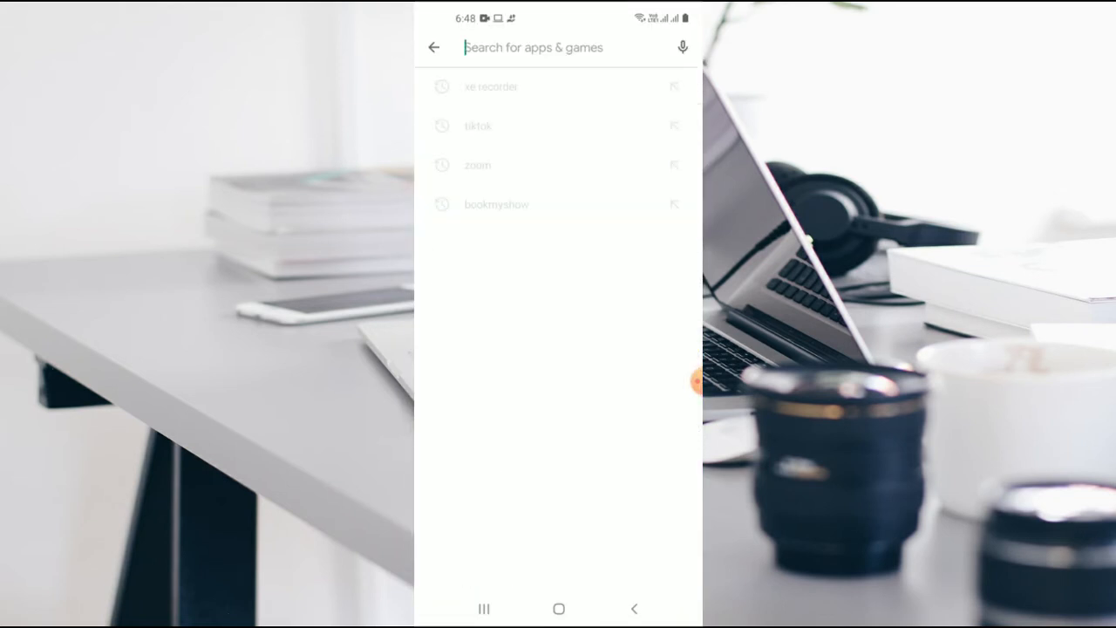
{"action": "left_click", "coordinate": [490, 87]}
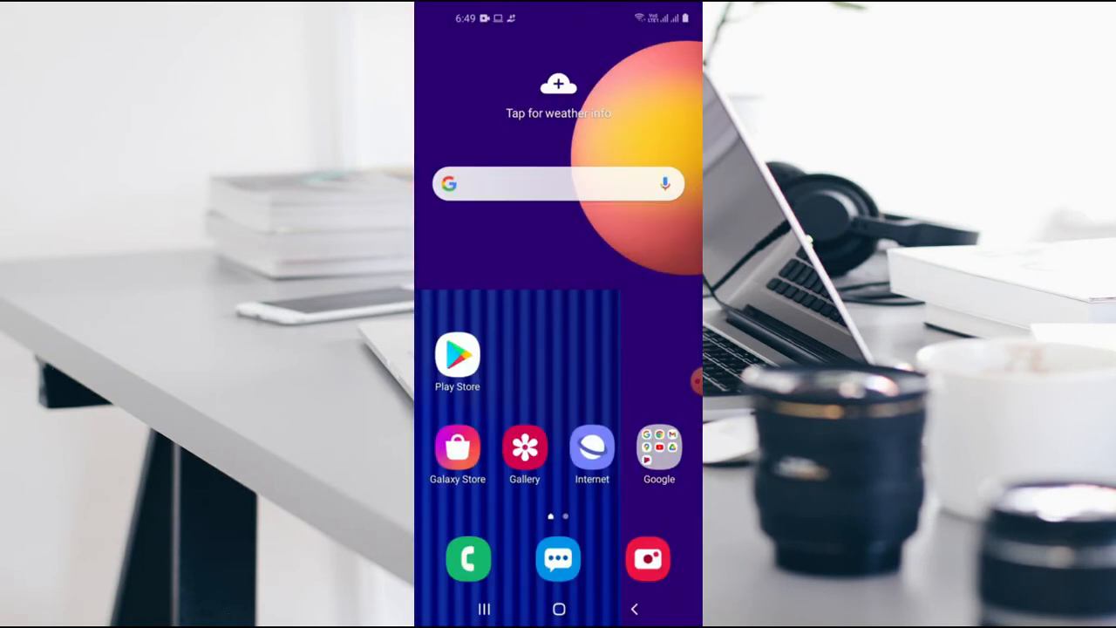
Expand the full quick settings grid and turn on the XRecorder tile
{"action": "left_click_drag", "start_coordinate": [558, 9], "coordinate": [558, 348]}
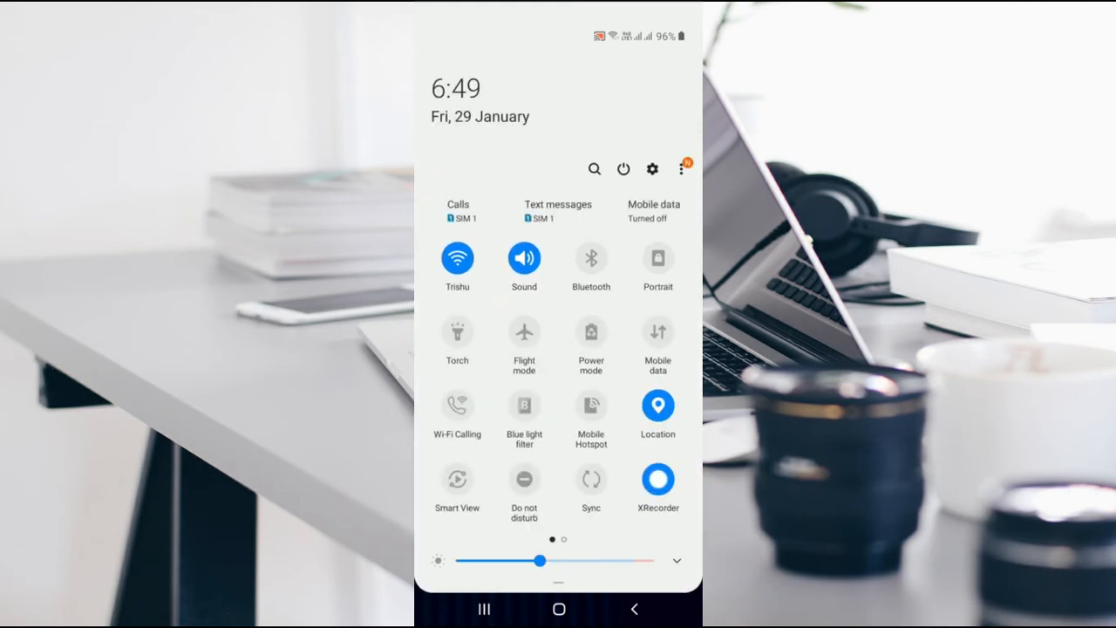
{"action": "left_click", "coordinate": [684, 167]}
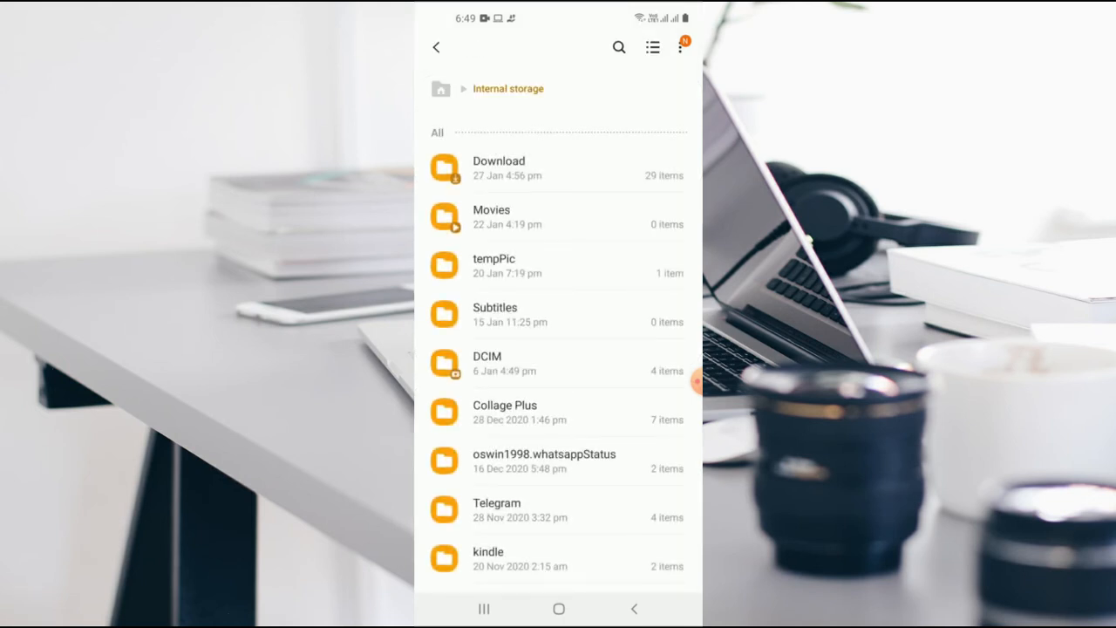
Browse DCIM > ScreenRecords > ScreenCapture to see the MP4, then go back to DCIM
{"action": "left_click", "coordinate": [486, 361]}
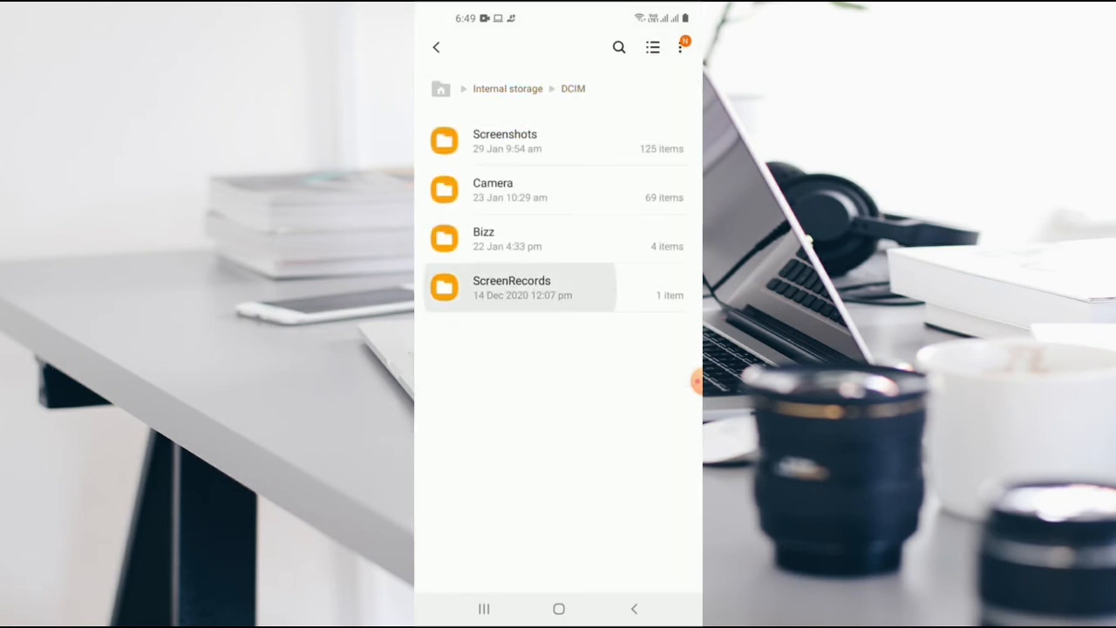
{"action": "left_click", "coordinate": [513, 287]}
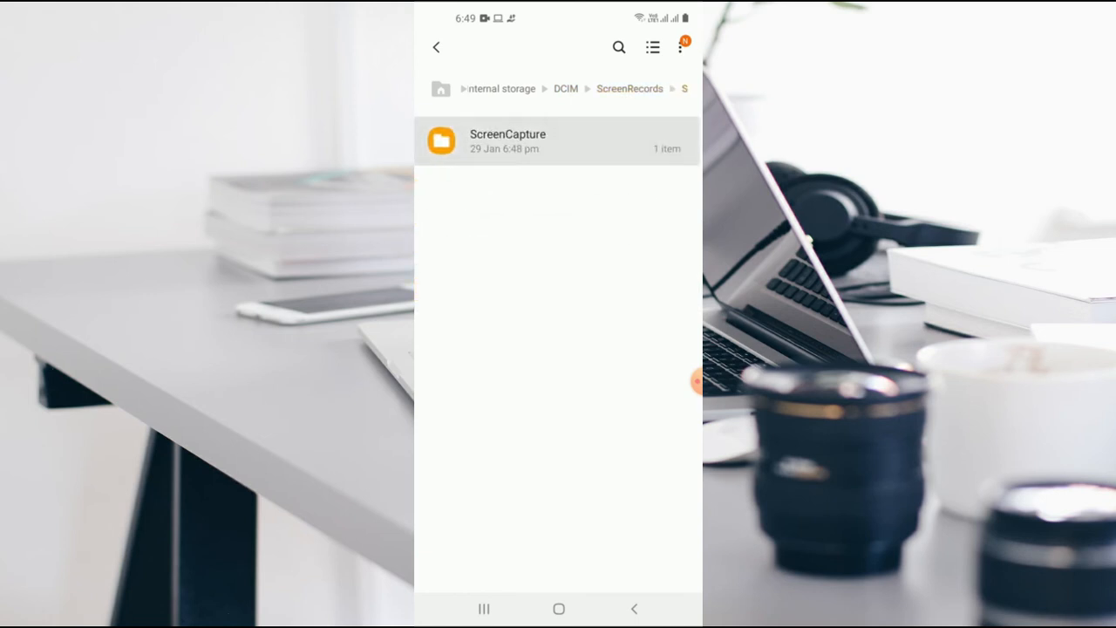
{"action": "left_click", "coordinate": [507, 140]}
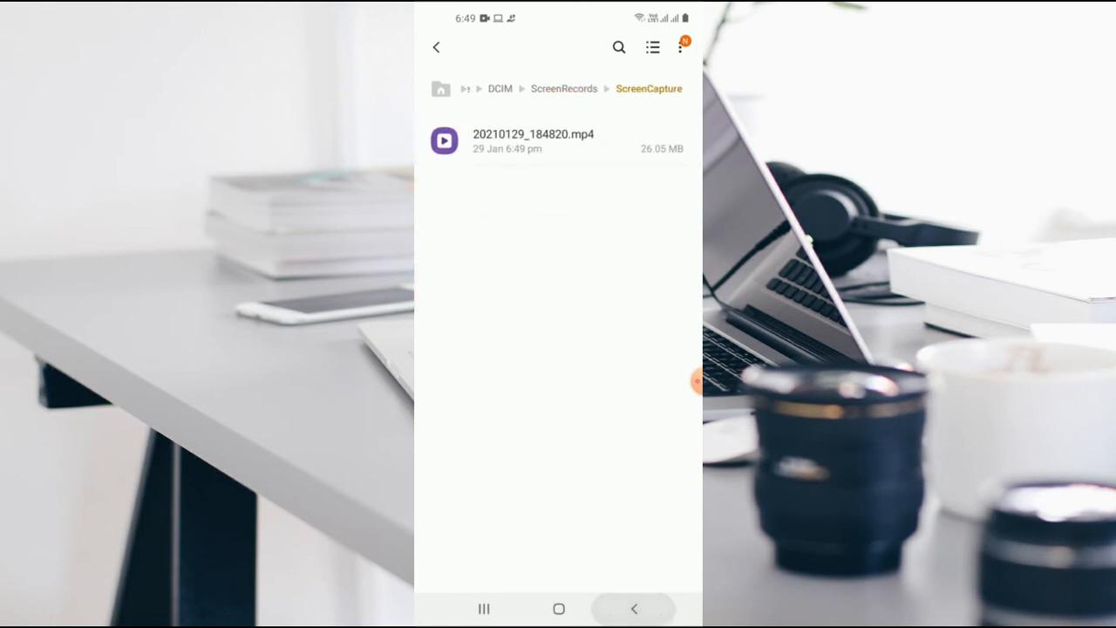
{"action": "left_click", "coordinate": [436, 47]}
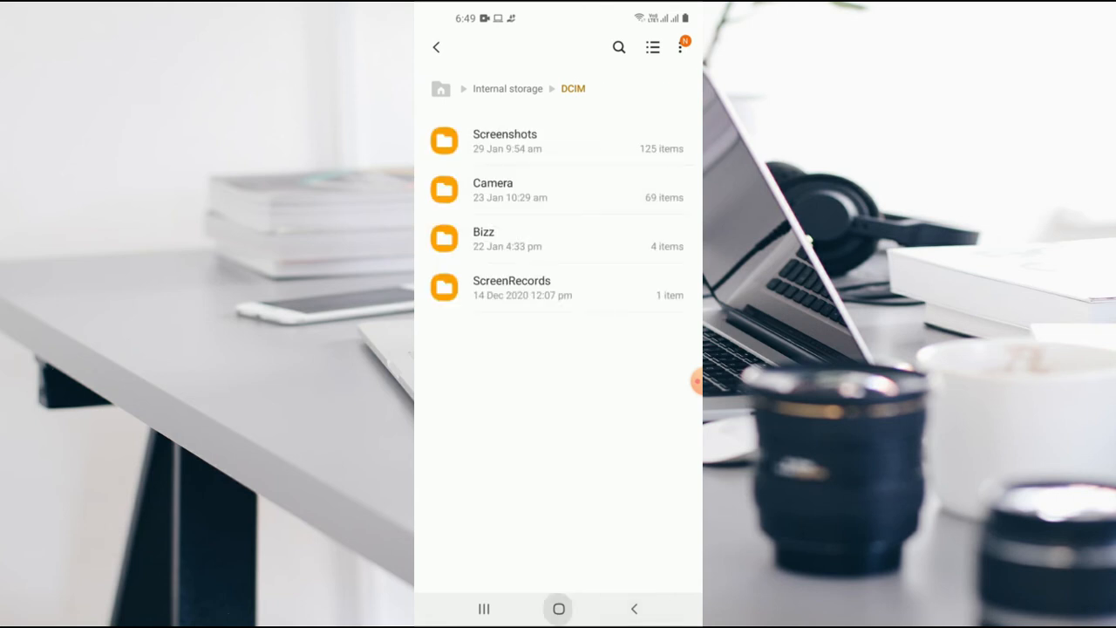